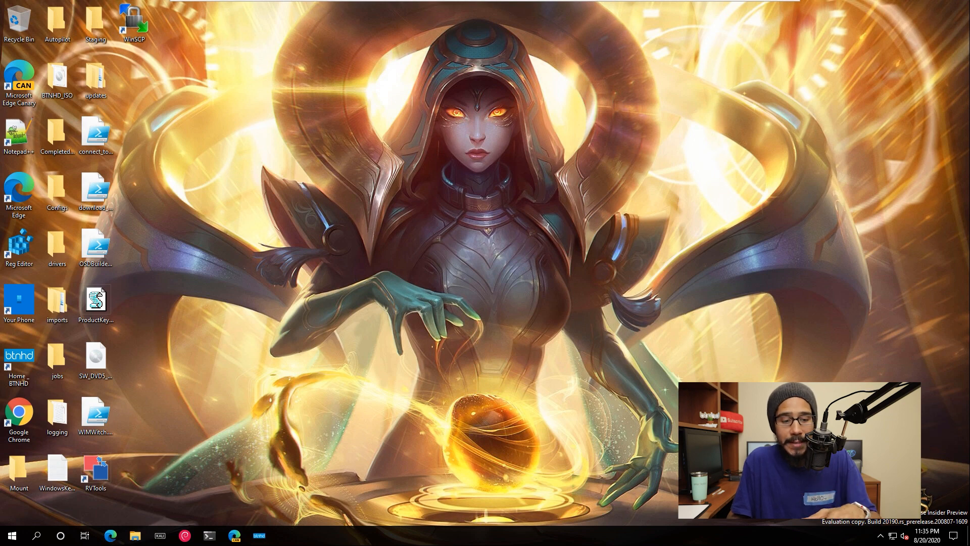
Open the btnhd.edu Ethernet0 properties page from Network & Internet Status, showing its Public profile.
left_click(11, 535)
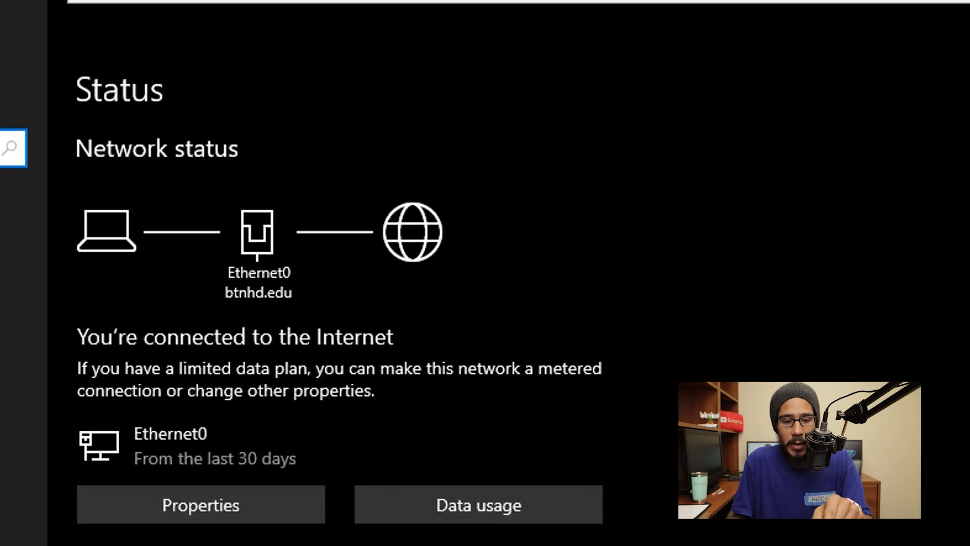
left_click(201, 504)
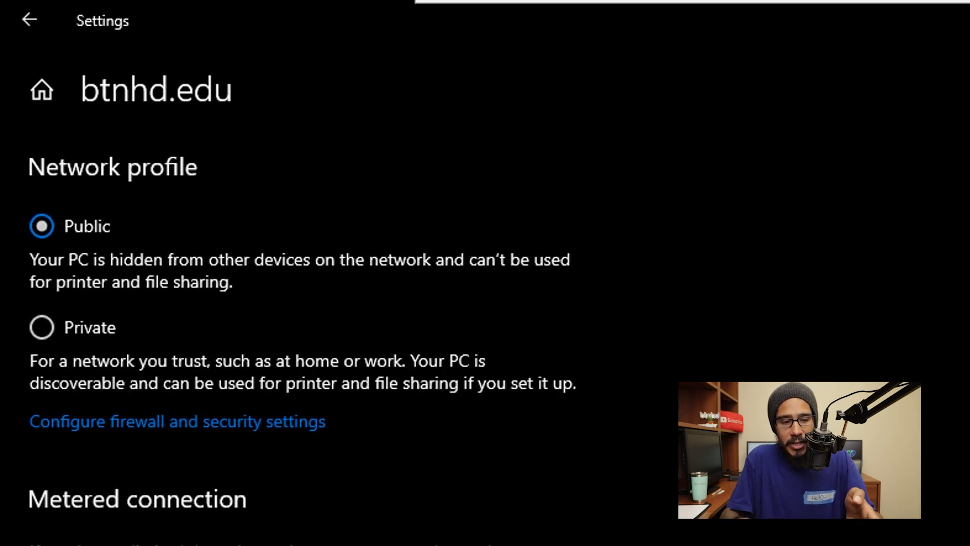